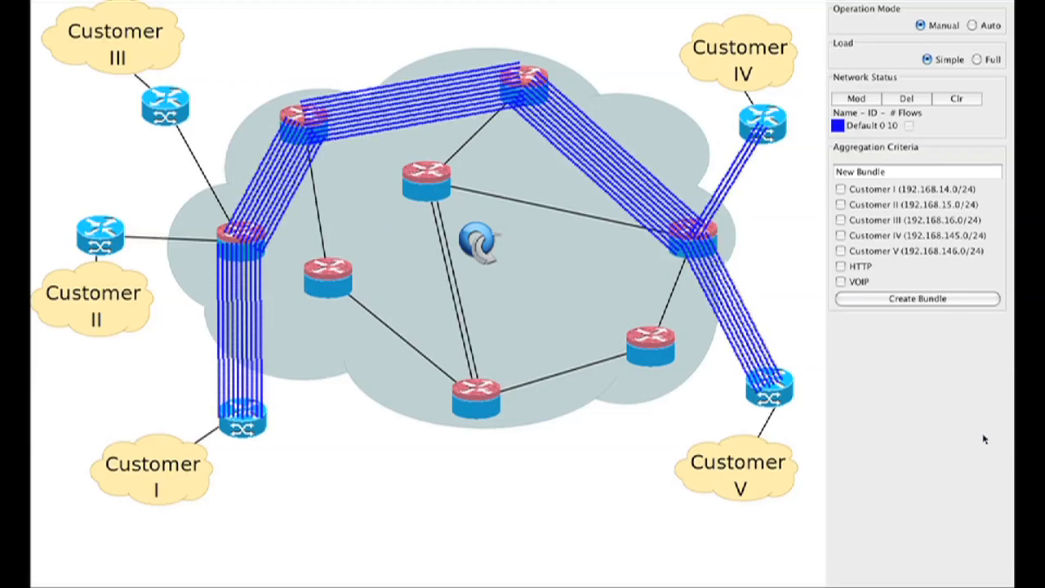
Remove the Cust. I bundle so its ten flows return to the Default aggregate.
left_click(918, 297)
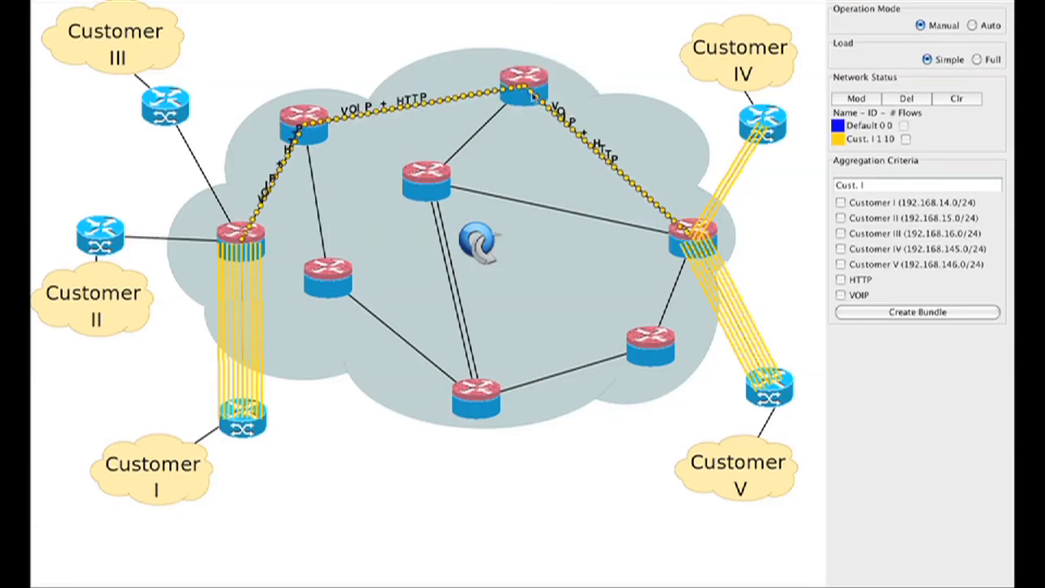
mouse_move(477, 400)
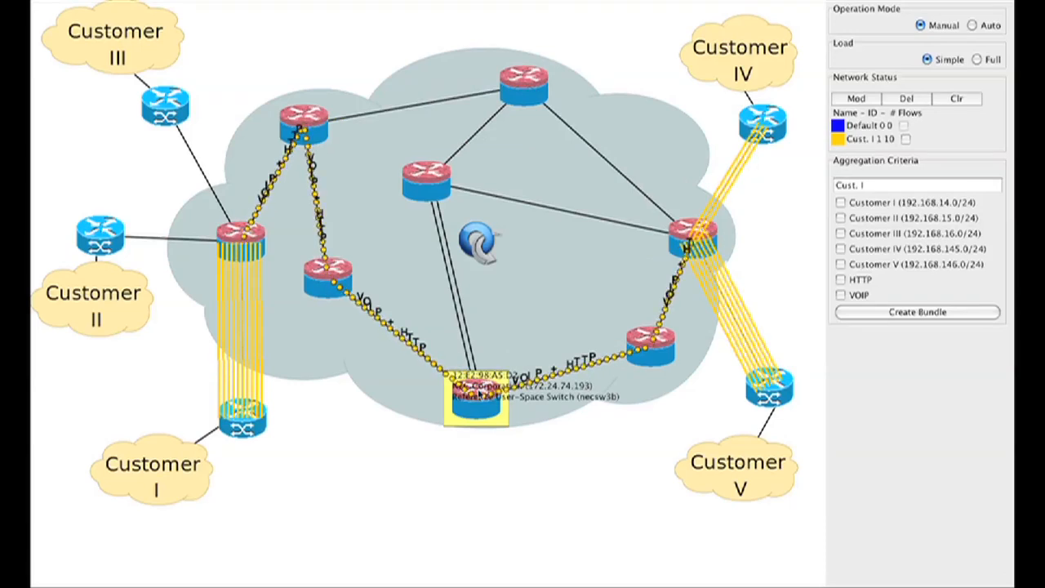
left_click(839, 294)
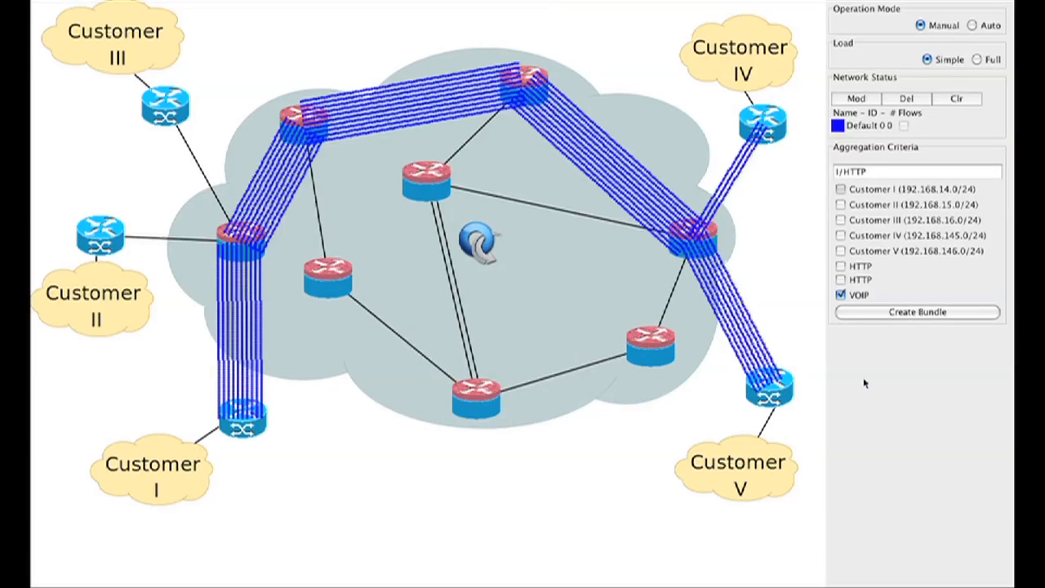
Create the I/HTTP and I/VOIP bundles, then set the network load to Full.
left_click(918, 310)
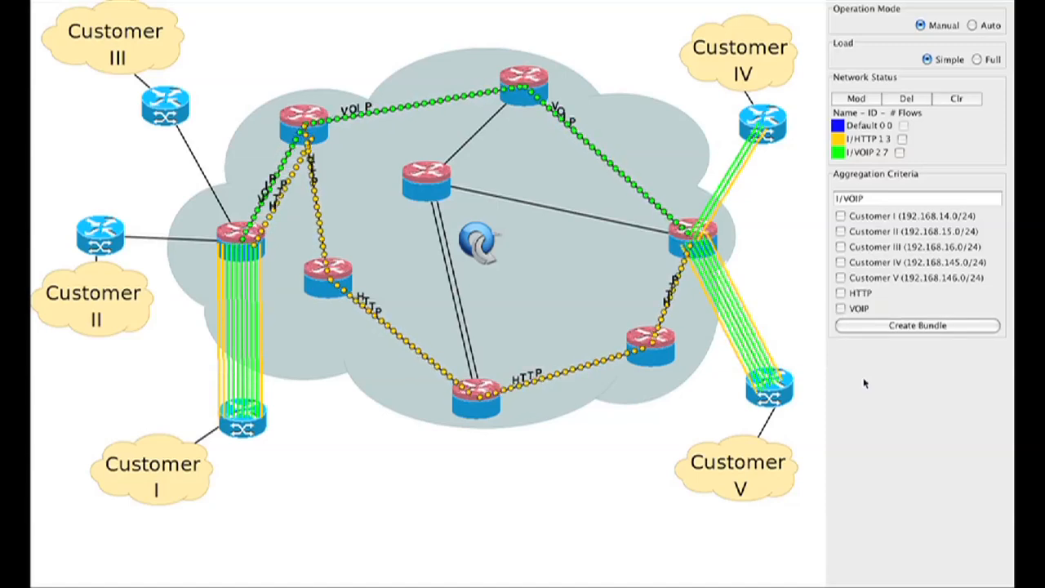
left_click(977, 59)
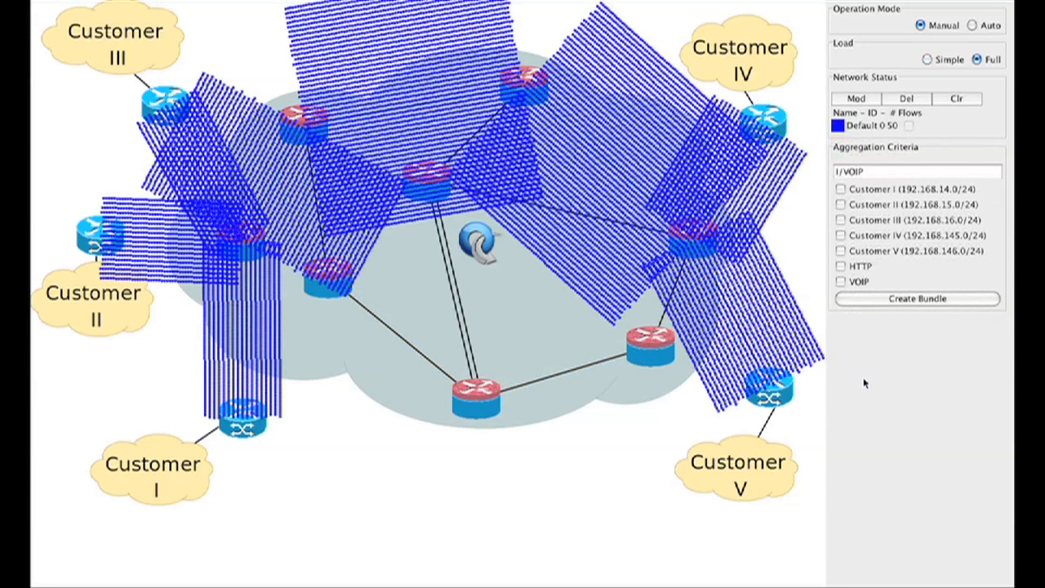
Create the I-II-III and IV-V HTTP and VoIP bundles under full load.
left_click(917, 297)
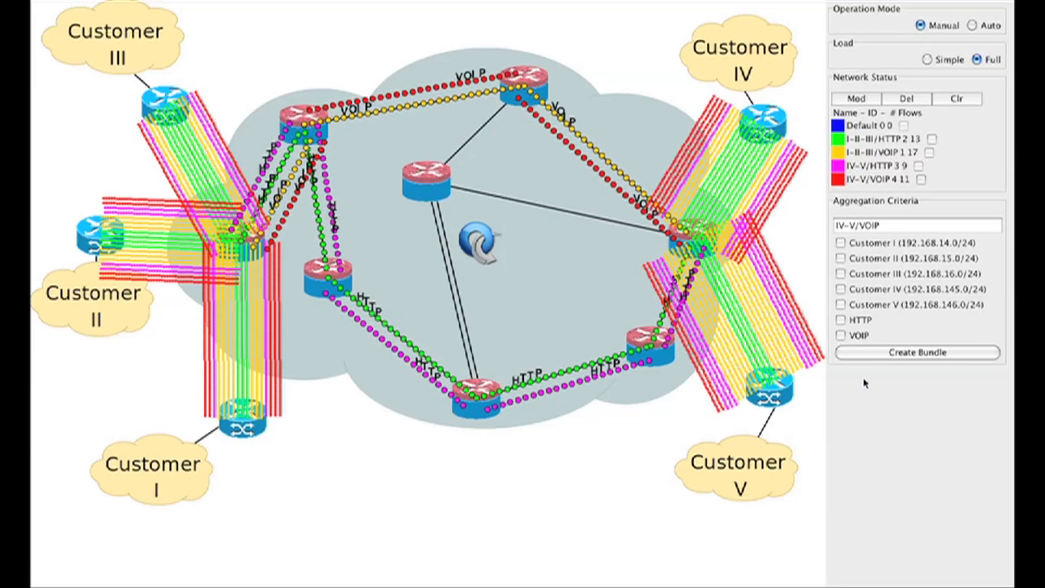
left_click(957, 98)
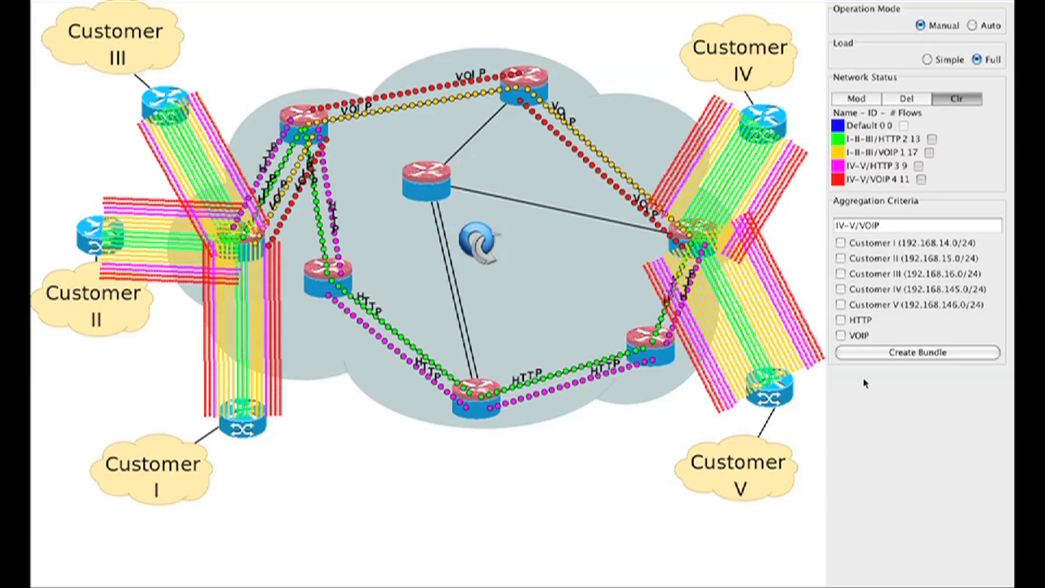